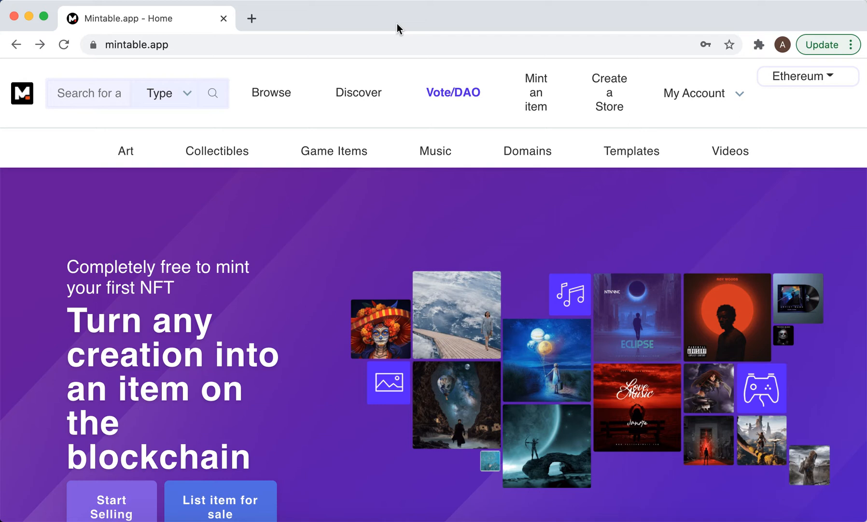
pyautogui.moveTo(403, 30)
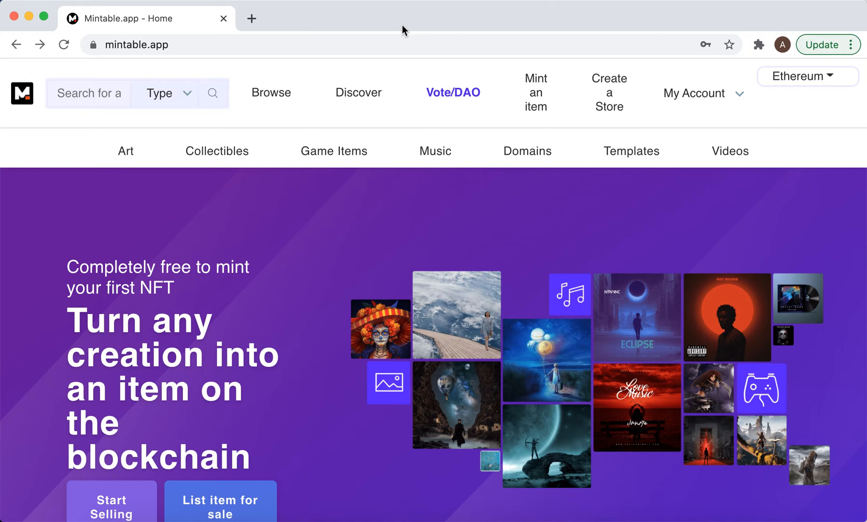
pyautogui.moveTo(609, 92)
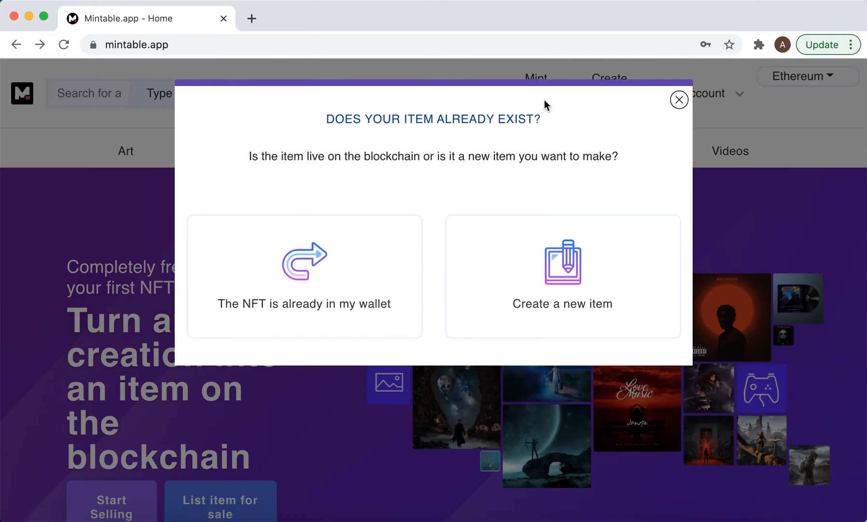
# - Start a new item using the free gasless option with no transaction fee
pyautogui.click(562, 275)
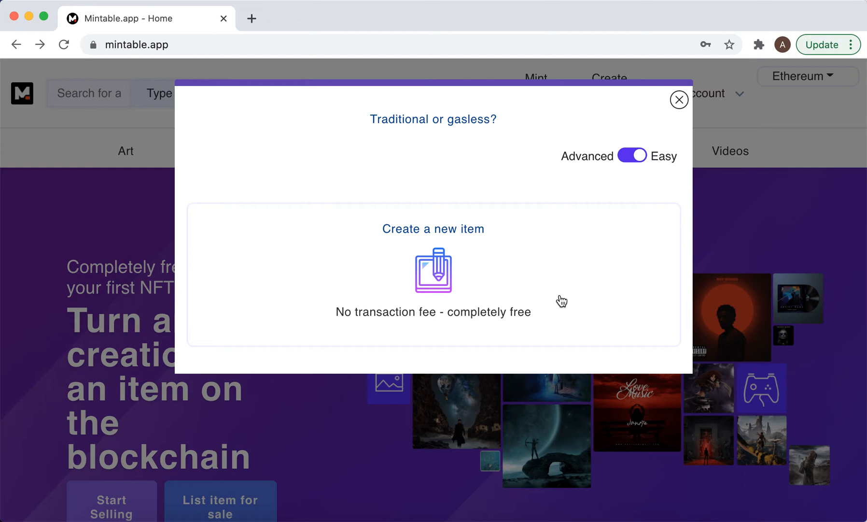
pyautogui.moveTo(438, 296)
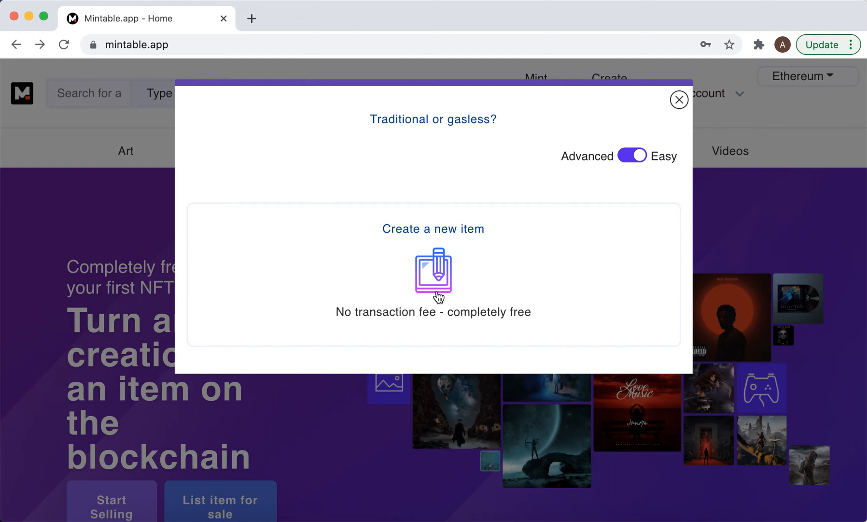
pyautogui.click(433, 275)
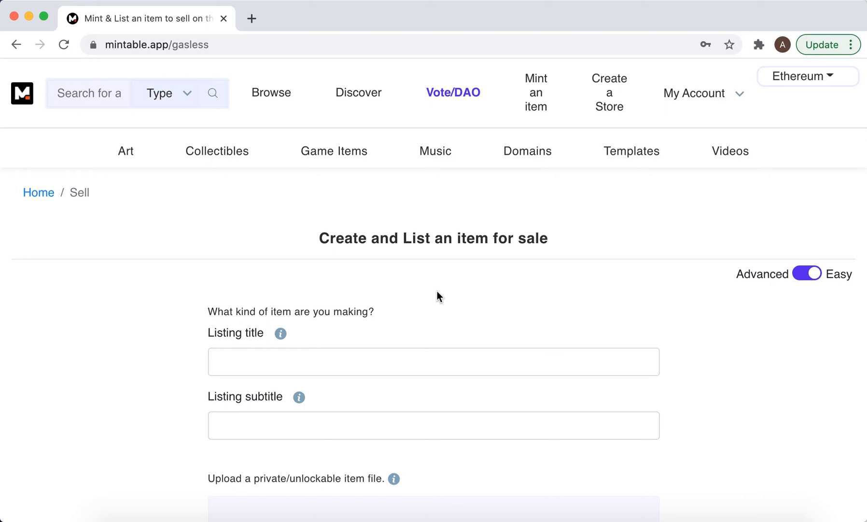
# - Scroll down the listing form past description and copyright to the pricing section
pyautogui.scroll(-3)
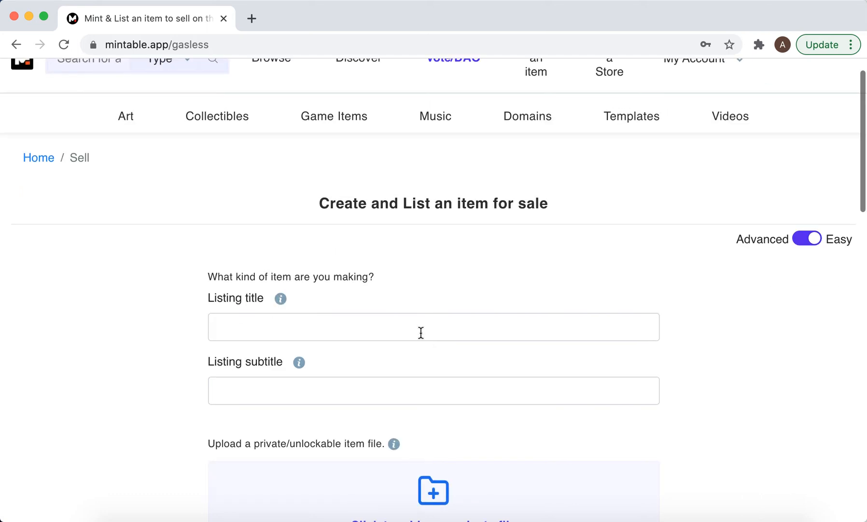
pyautogui.scroll(-3)
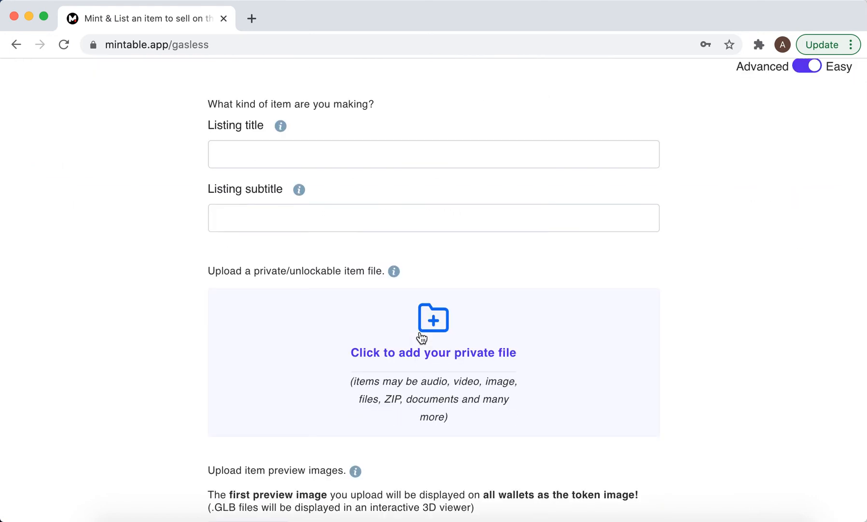
pyautogui.scroll(-3)
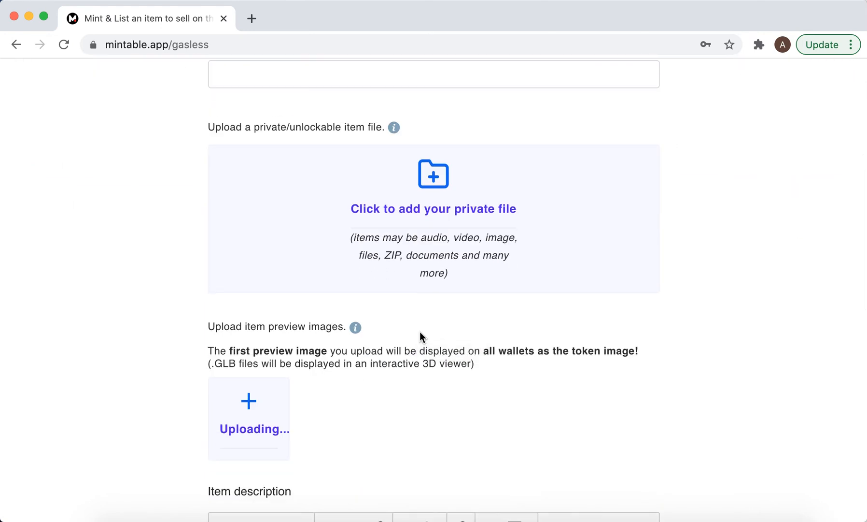
pyautogui.scroll(-3)
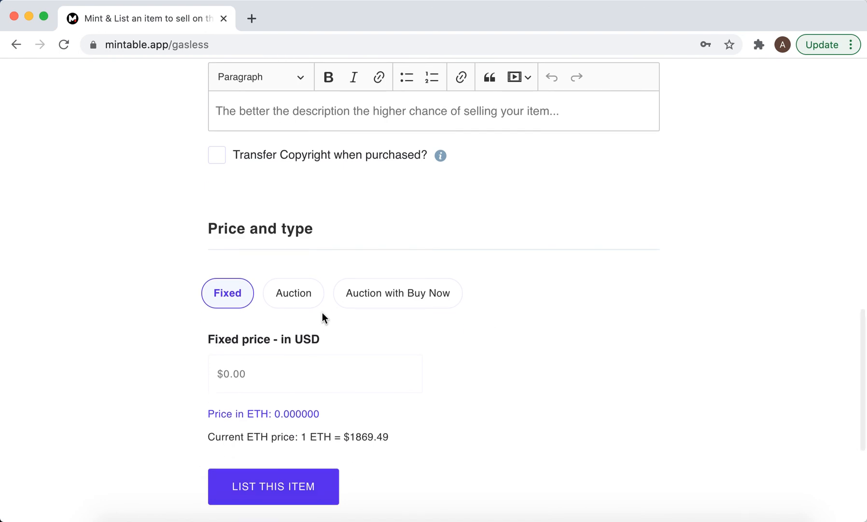
# - Set a 7-day Auction with Buy Now at a $200 buy-now price
pyautogui.click(293, 293)
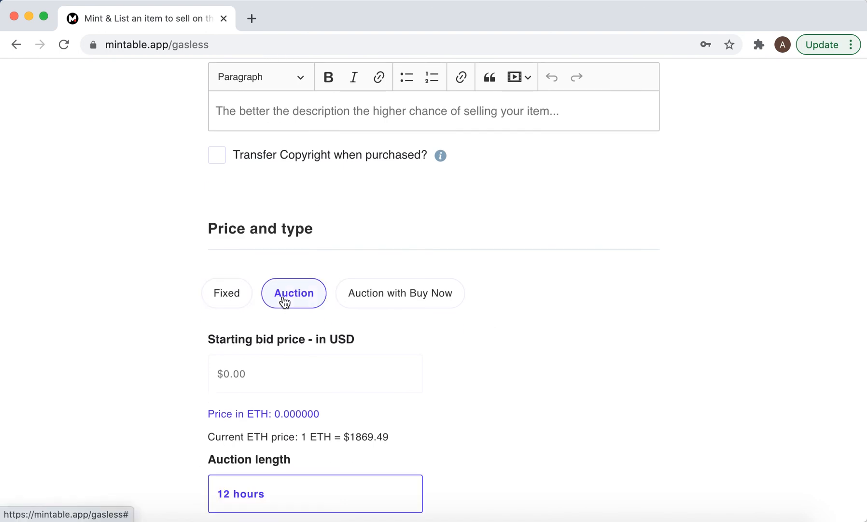
pyautogui.click(314, 493)
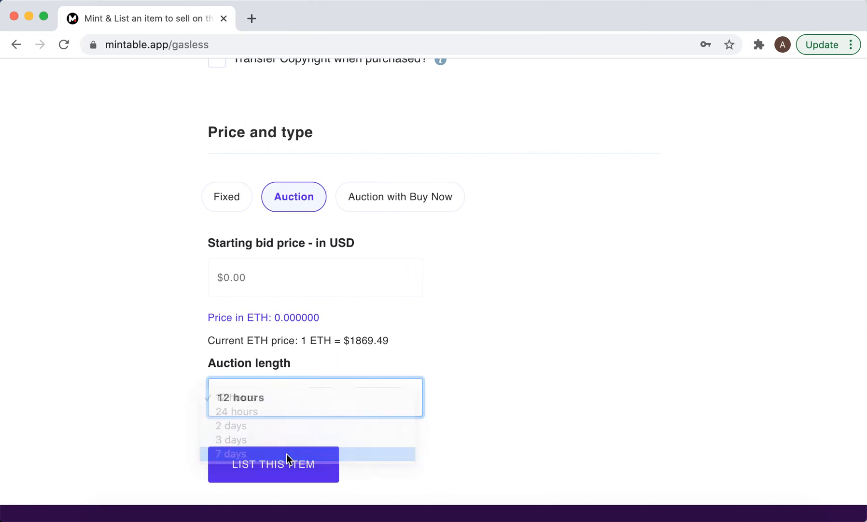
pyautogui.click(231, 453)
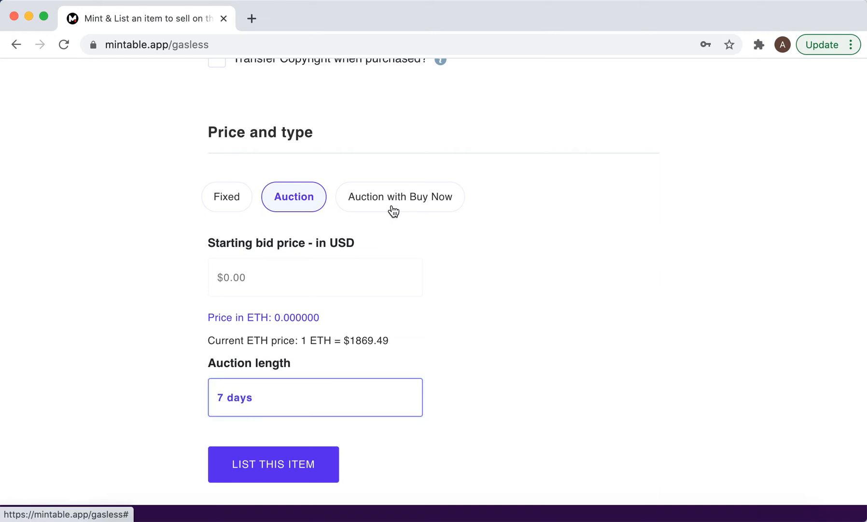
pyautogui.click(400, 197)
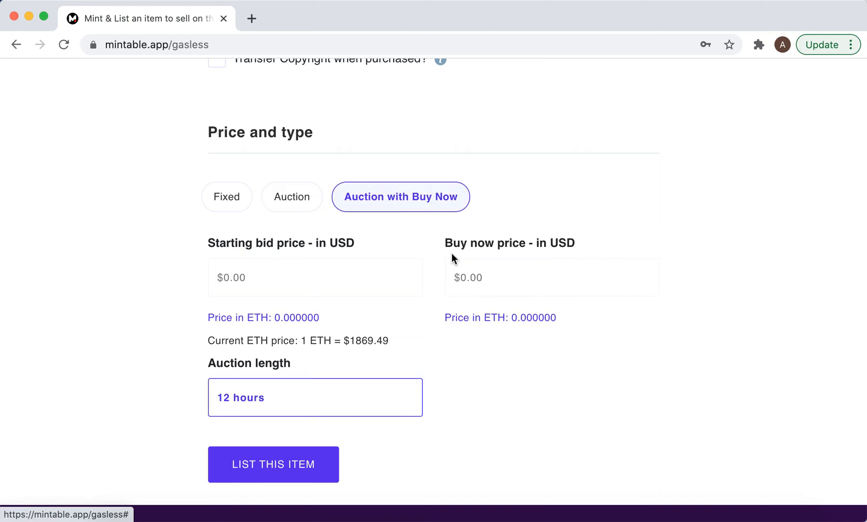
pyautogui.write('300')
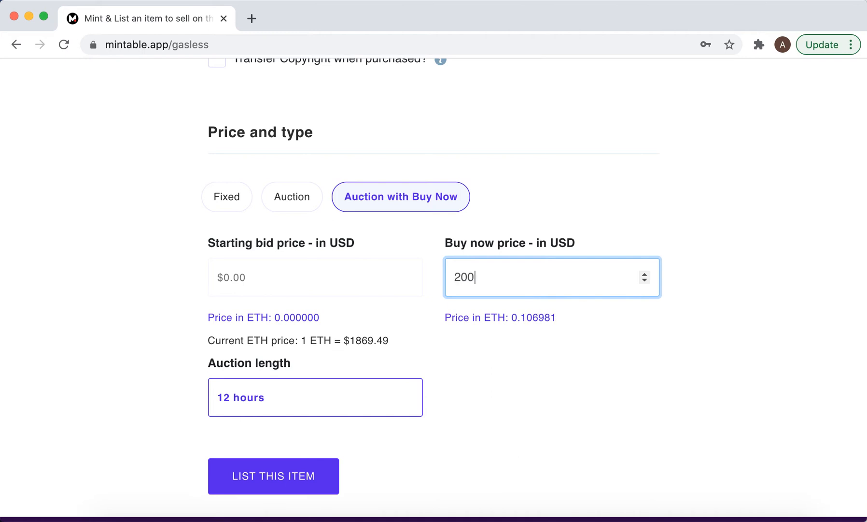
pyautogui.scroll(3)
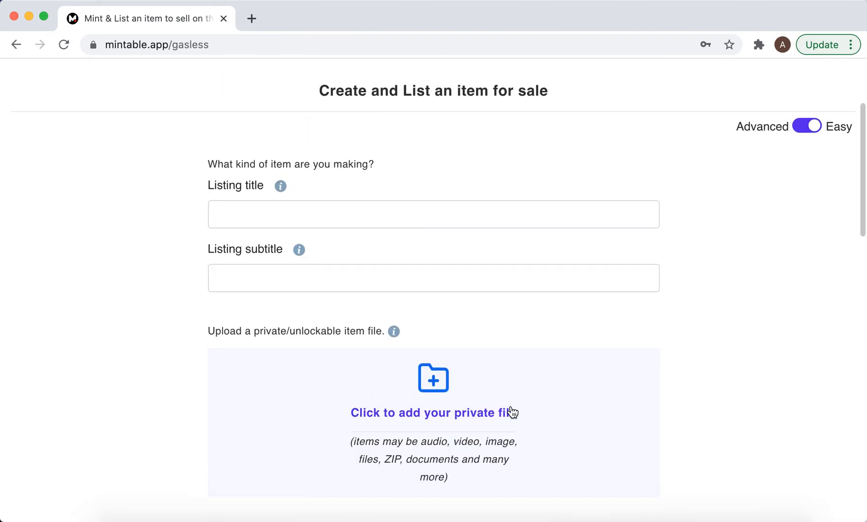
pyautogui.scroll(-3)
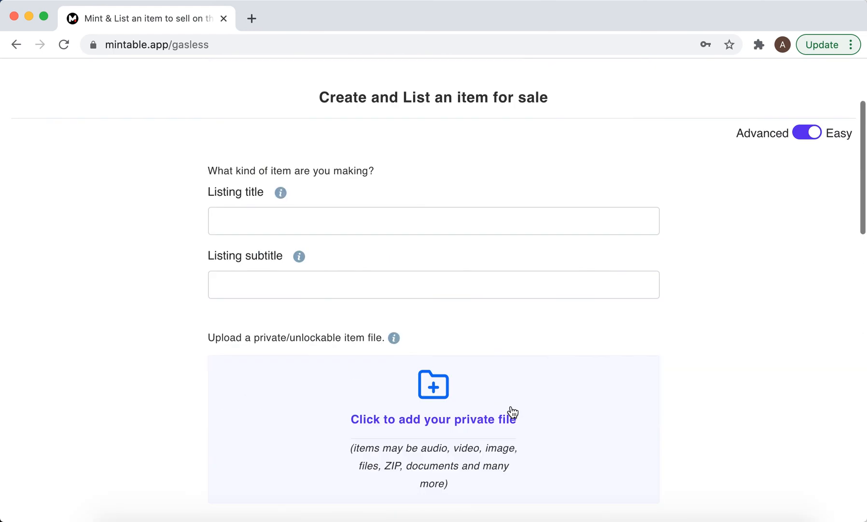
pyautogui.scroll(-3)
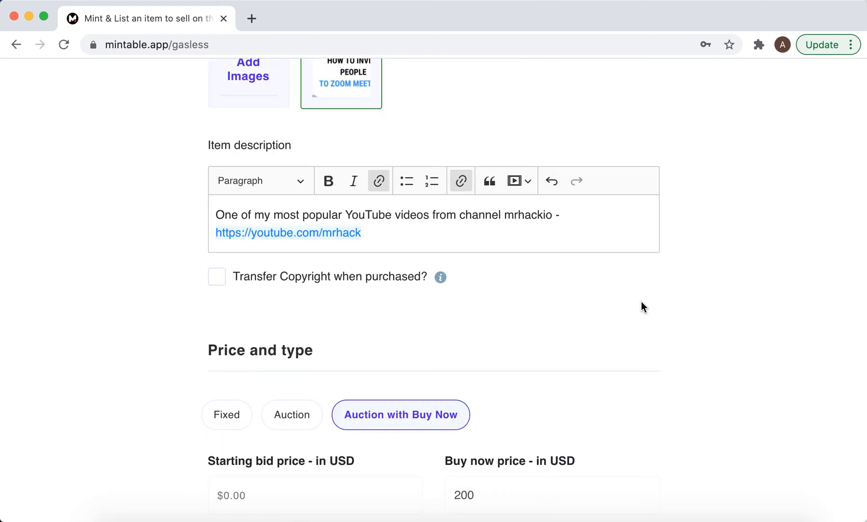
pyautogui.moveTo(449, 323)
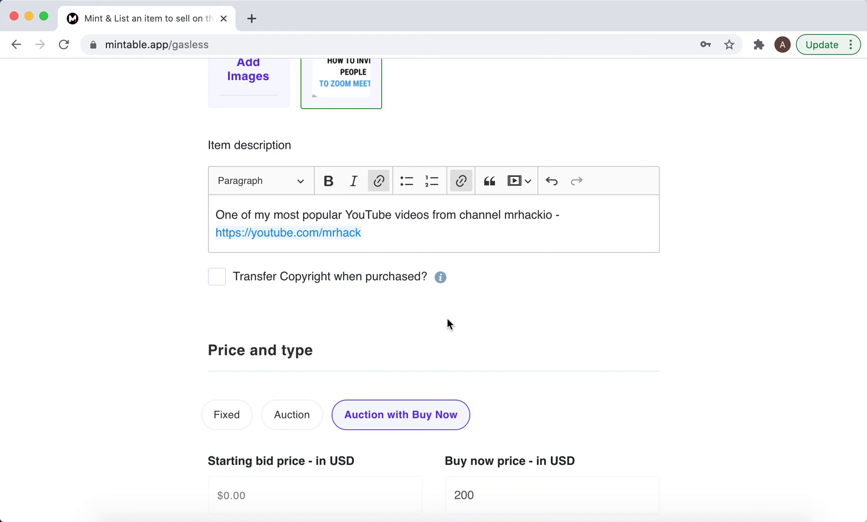
pyautogui.moveTo(324, 272)
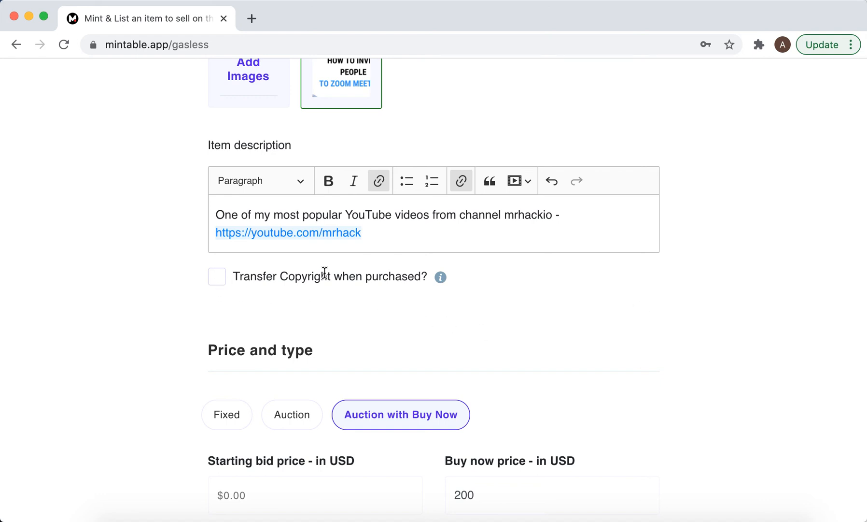
pyautogui.moveTo(548, 285)
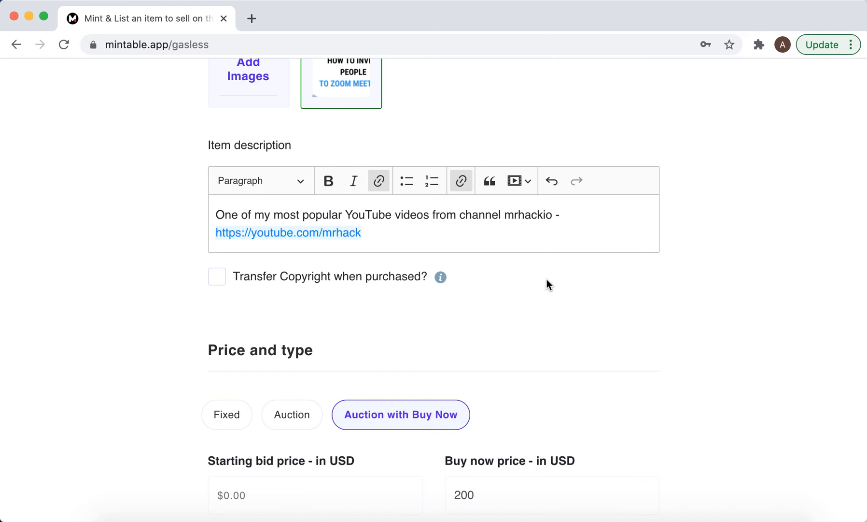
pyautogui.scroll(-3)
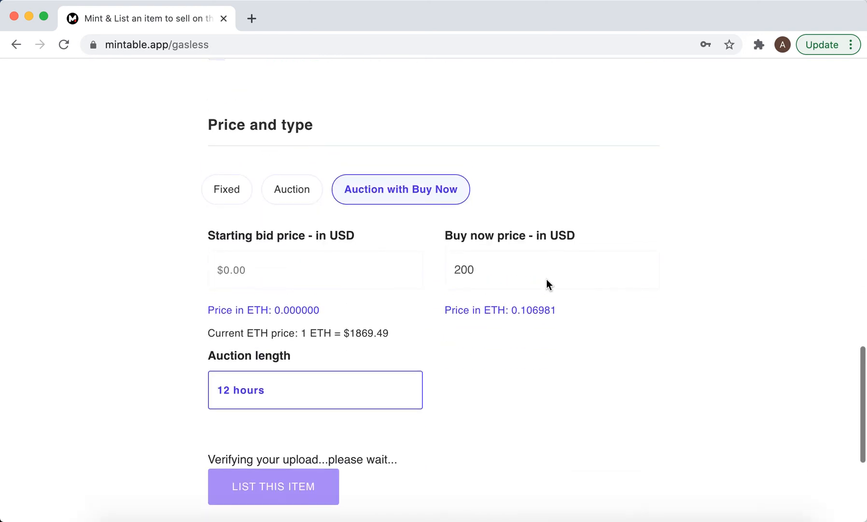
pyautogui.moveTo(309, 486)
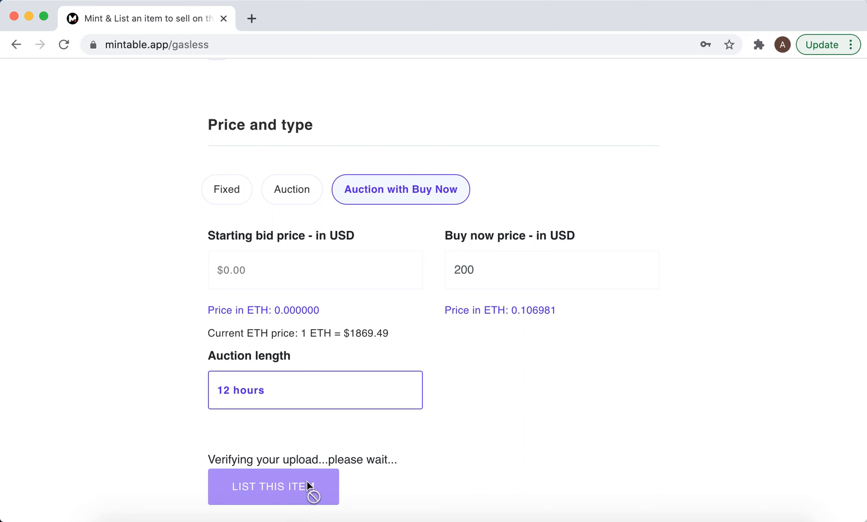
pyautogui.scroll(-3)
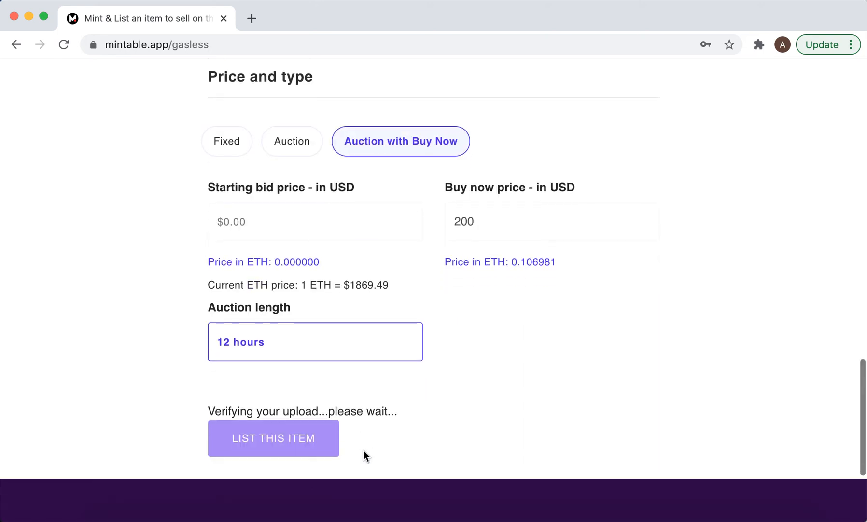
pyautogui.moveTo(386, 301)
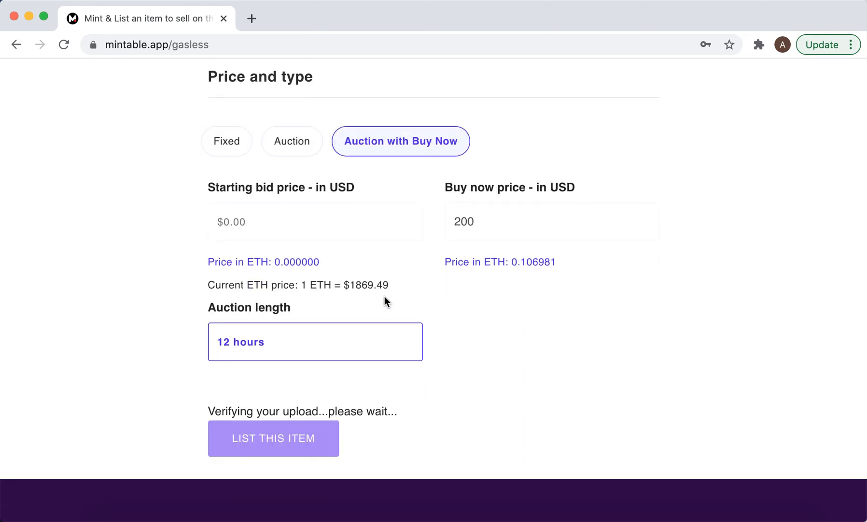
pyautogui.moveTo(292, 141)
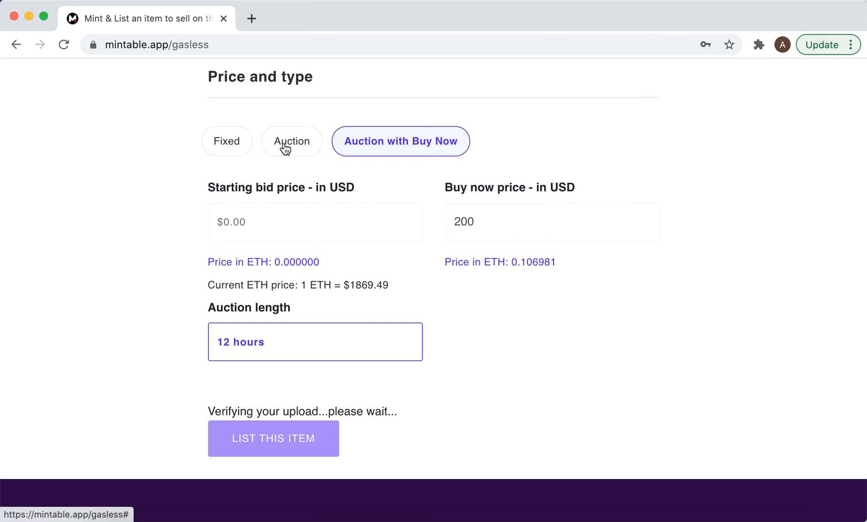
pyautogui.moveTo(390, 151)
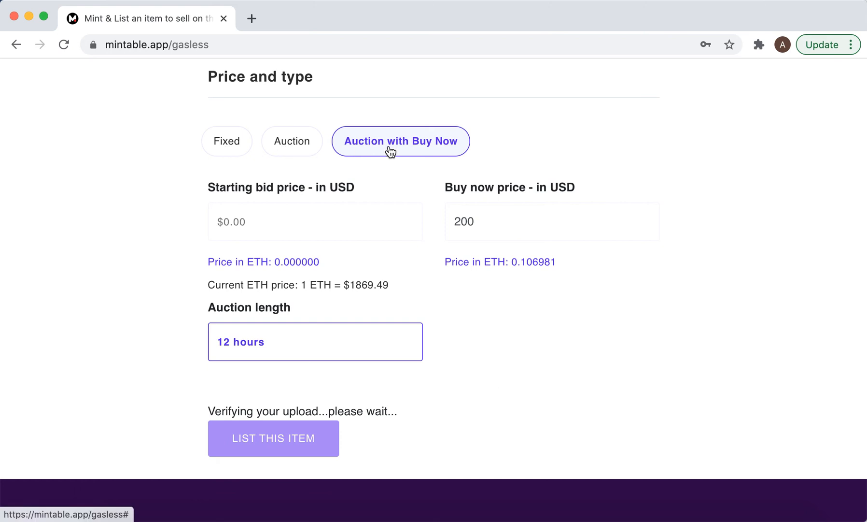
pyautogui.moveTo(397, 151)
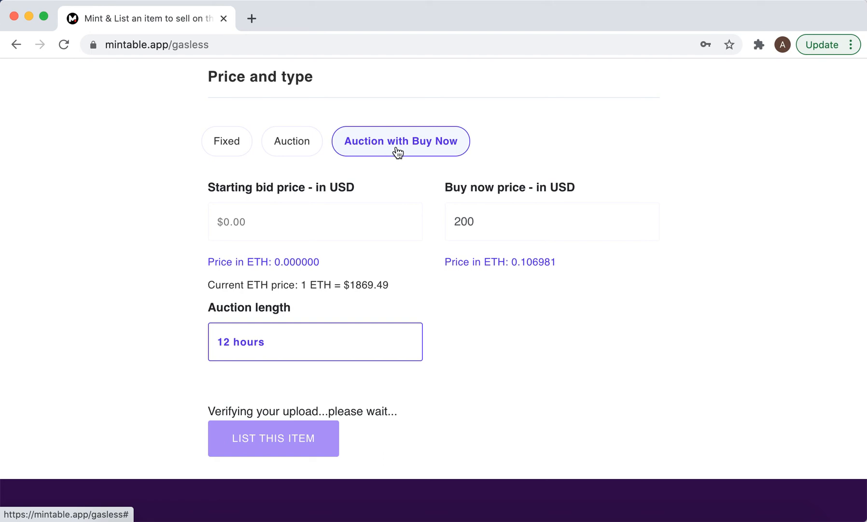
pyautogui.moveTo(403, 152)
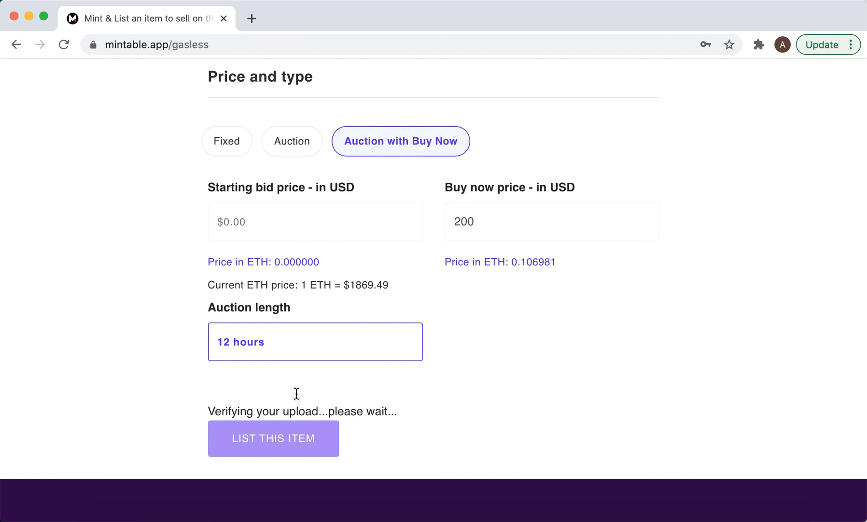
# - Browse Discord #support for reports of the stuck 'Verifying your upload' message
pyautogui.click(492, 18)
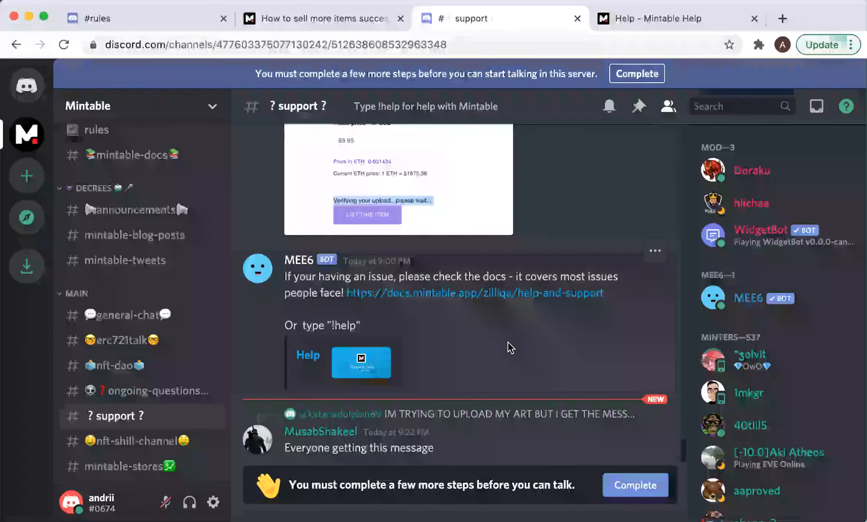
pyautogui.scroll(3)
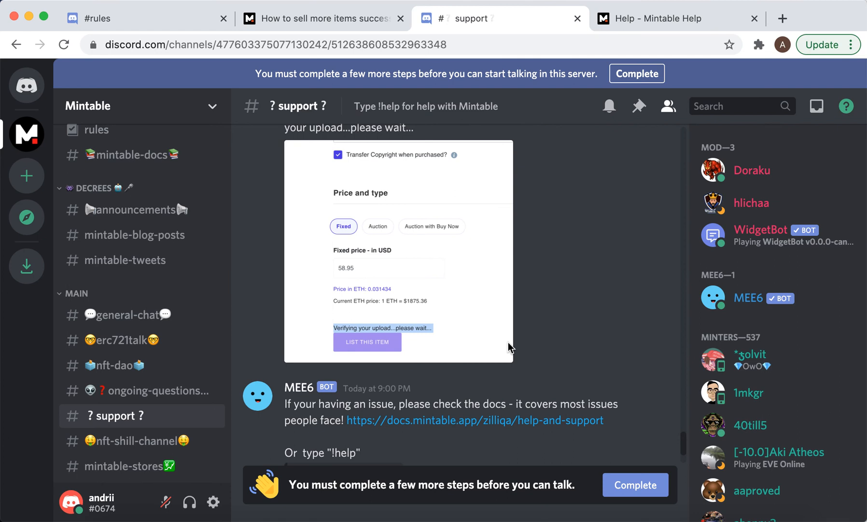
pyautogui.scroll(3)
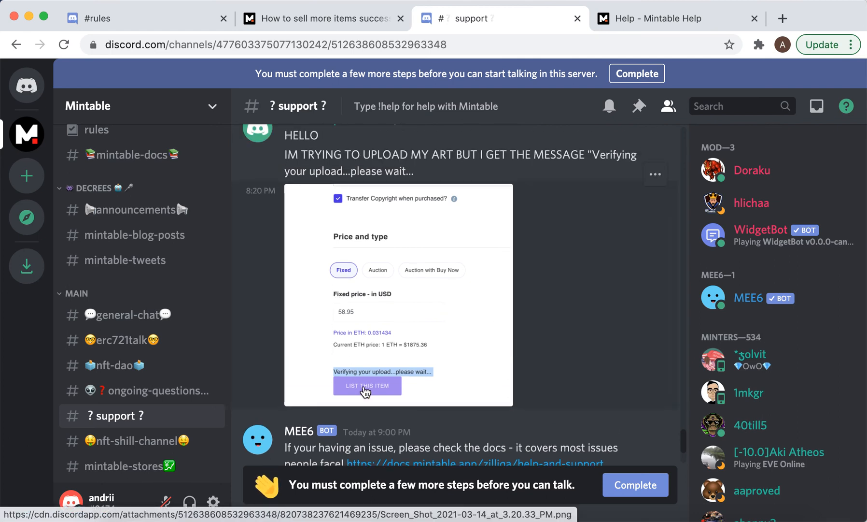
pyautogui.moveTo(401, 372)
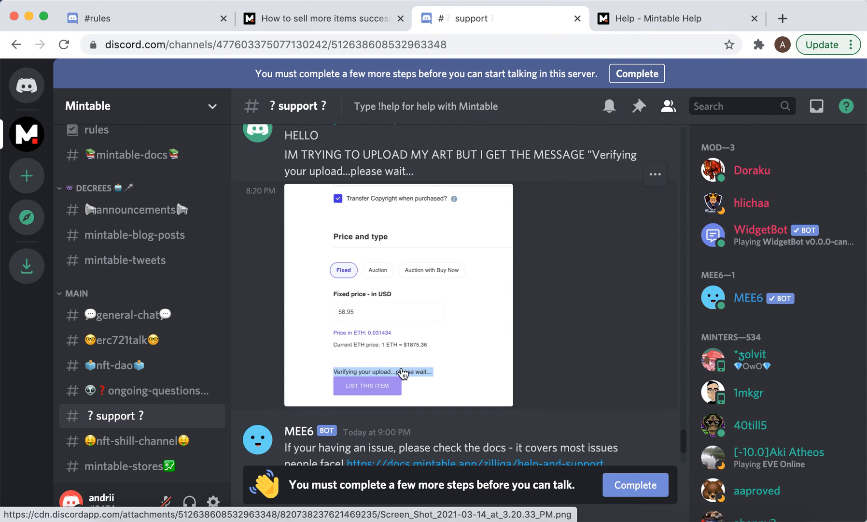
pyautogui.moveTo(501, 328)
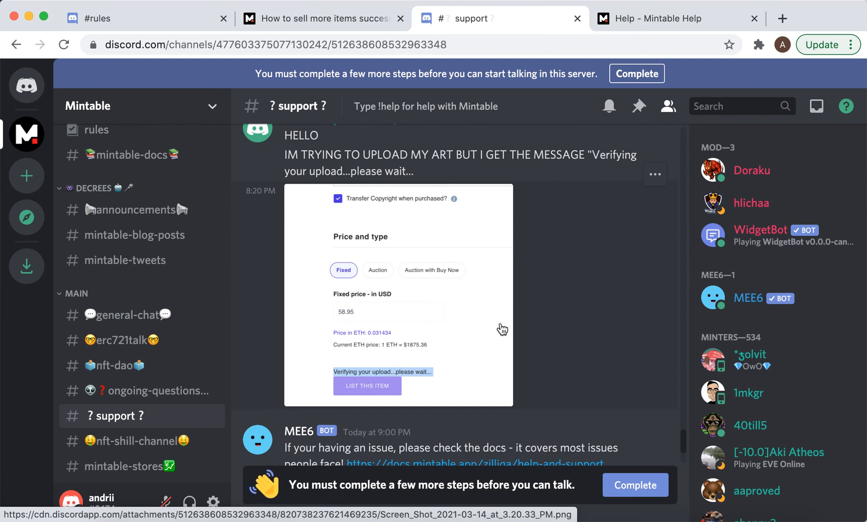
pyautogui.scroll(3)
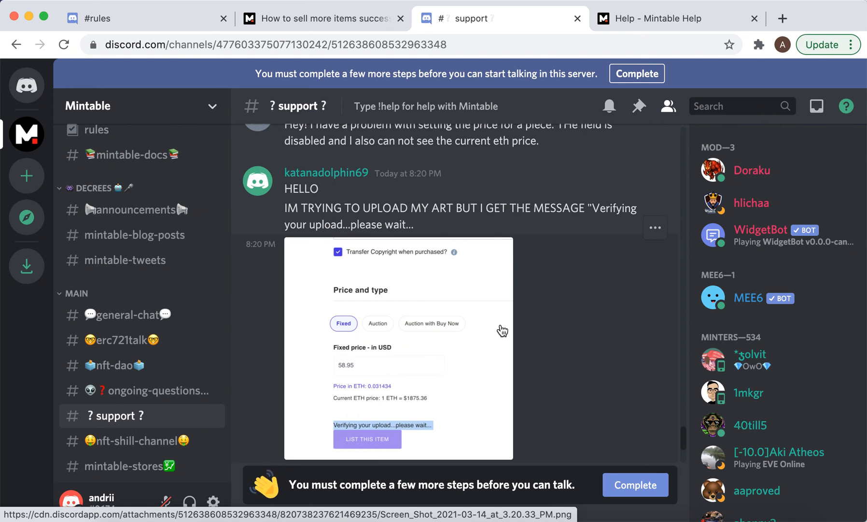
pyautogui.scroll(-3)
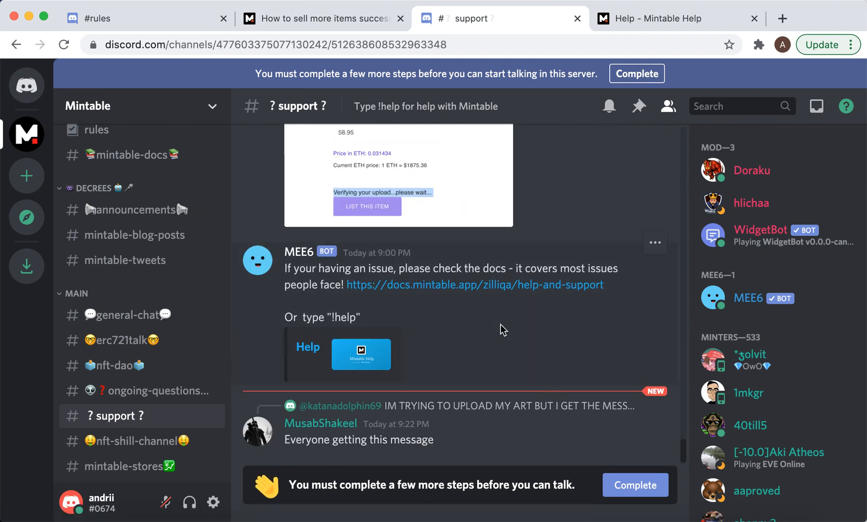